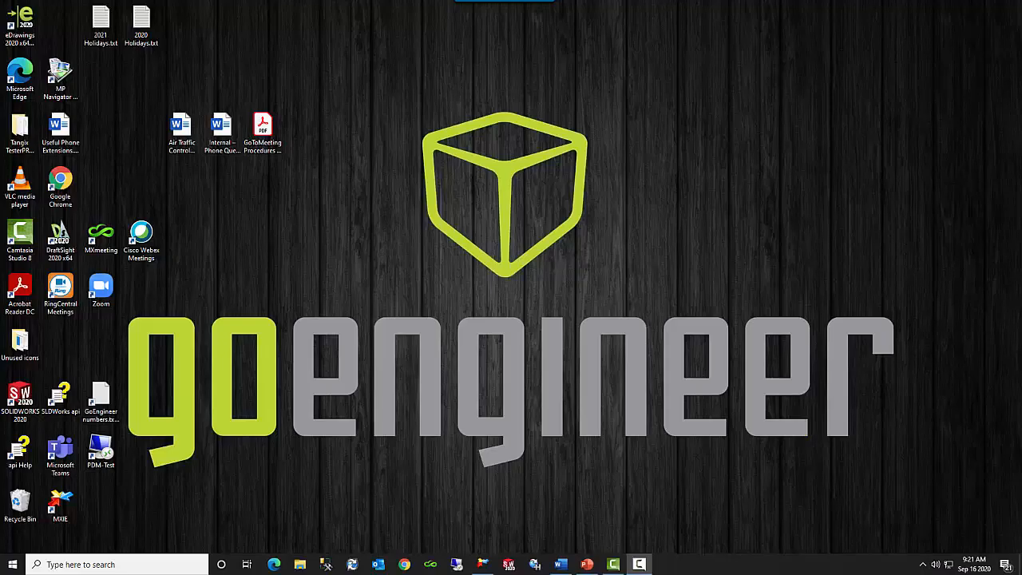
mouse_move(614, 457)
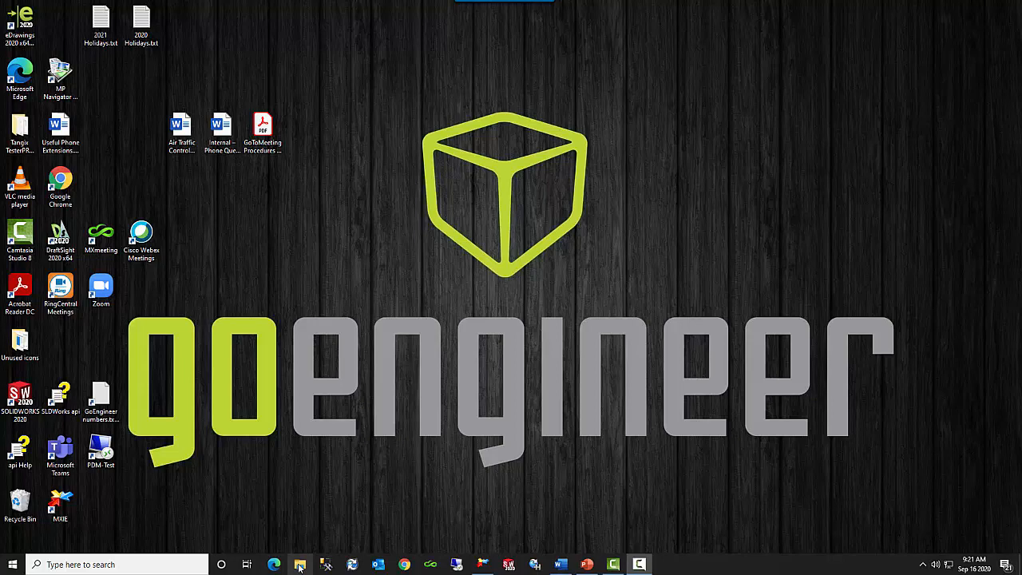
- Log in to the Acme vault from File Explorer's Quick access with the vault password
left_click(300, 565)
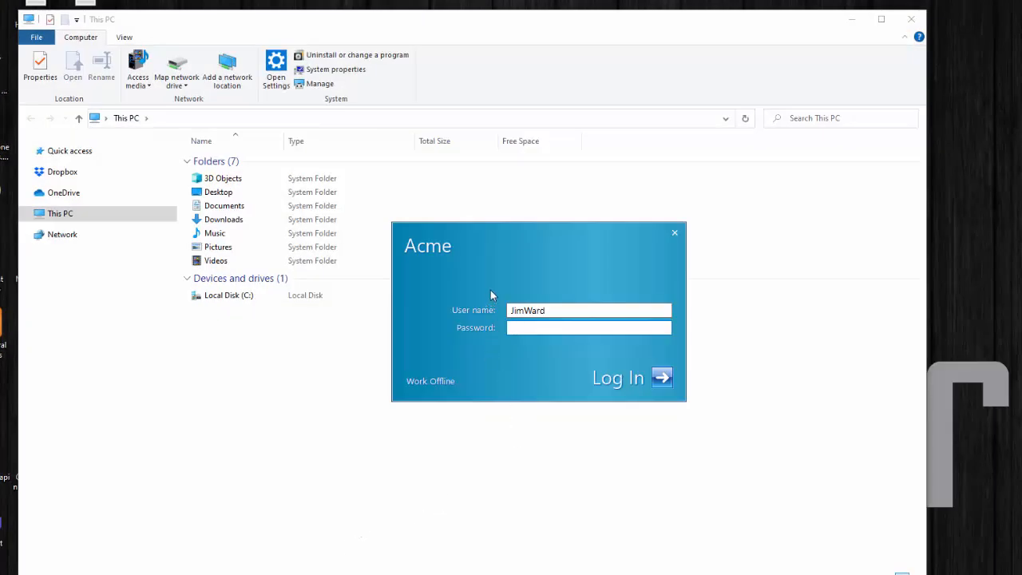
left_click(589, 327)
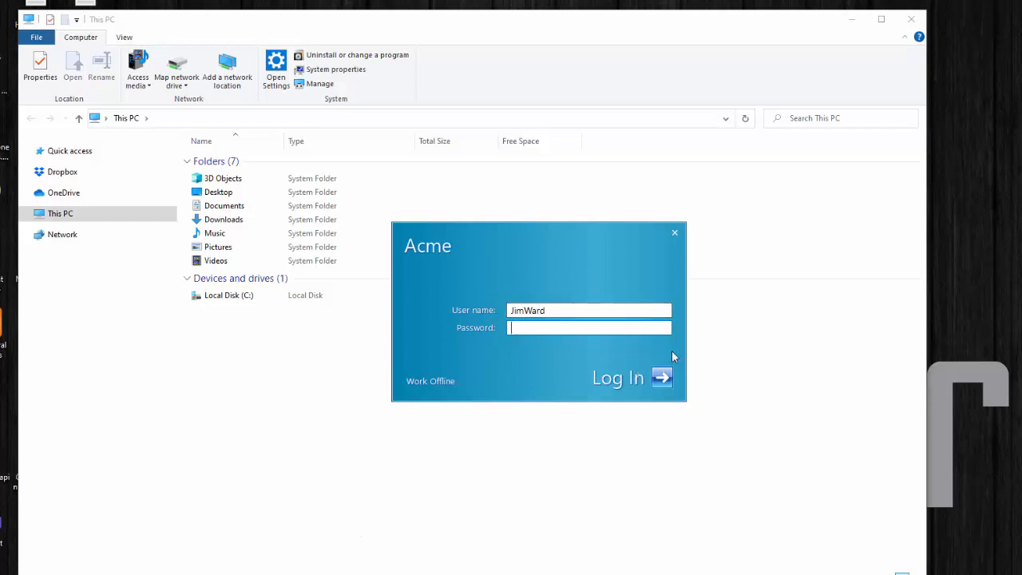
mouse_move(674, 233)
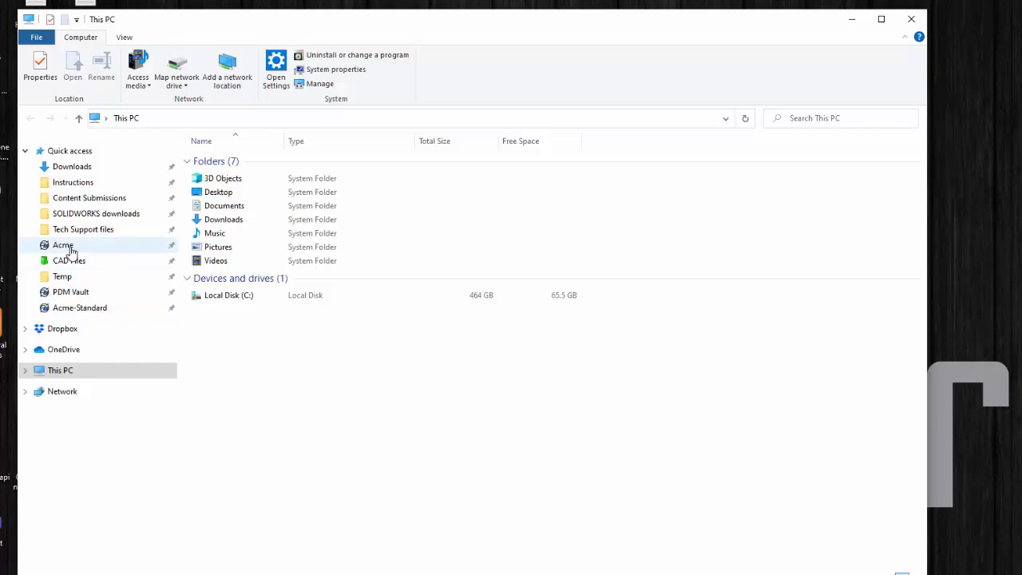
right_click(64, 246)
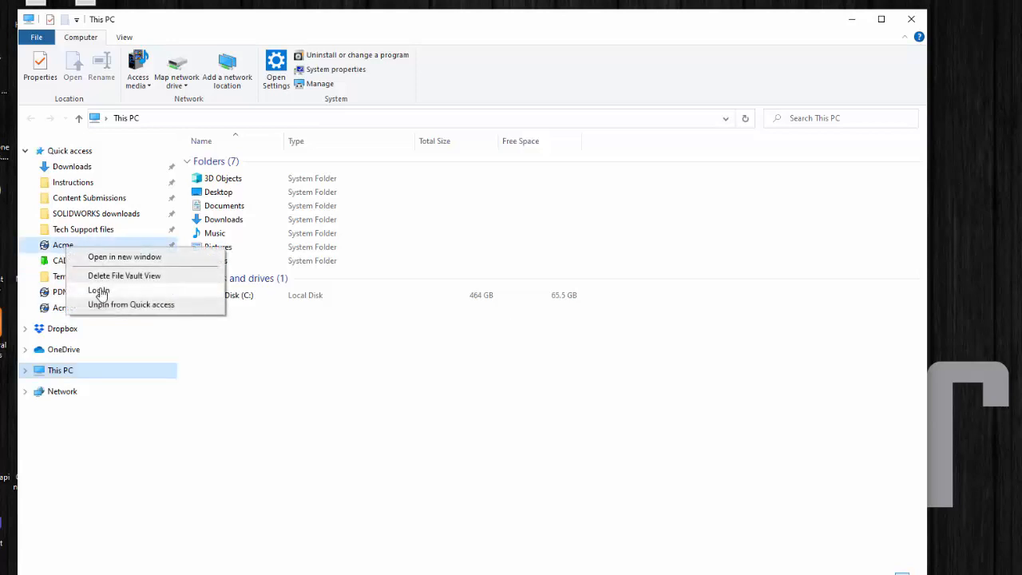
left_click(99, 291)
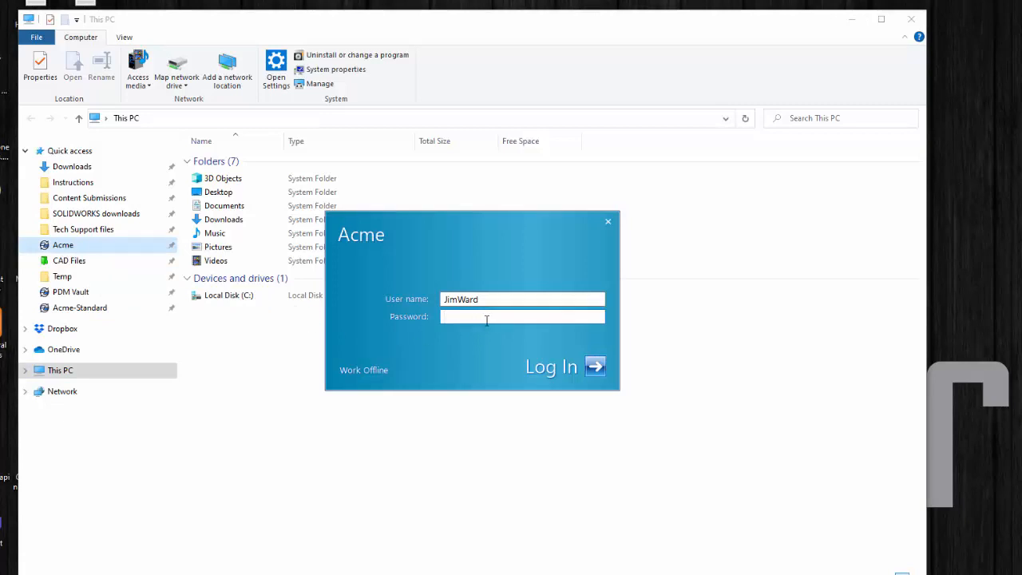
left_click(551, 366)
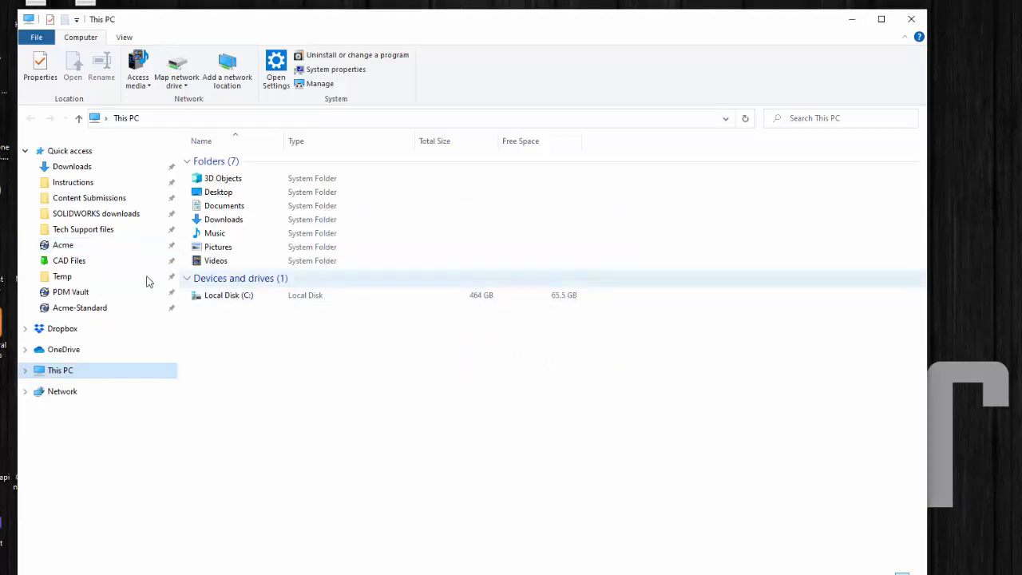
mouse_move(335, 276)
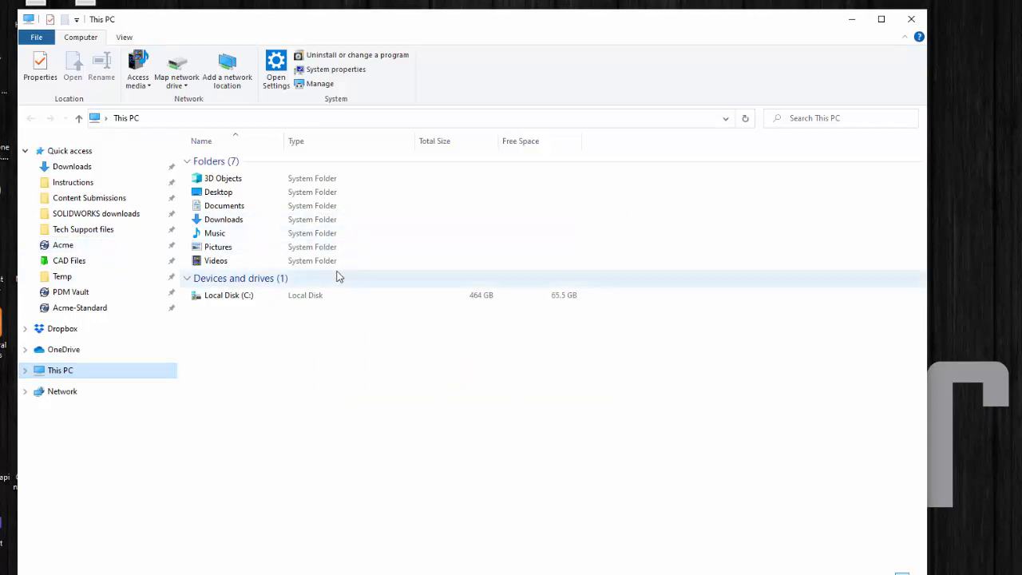
mouse_move(69, 261)
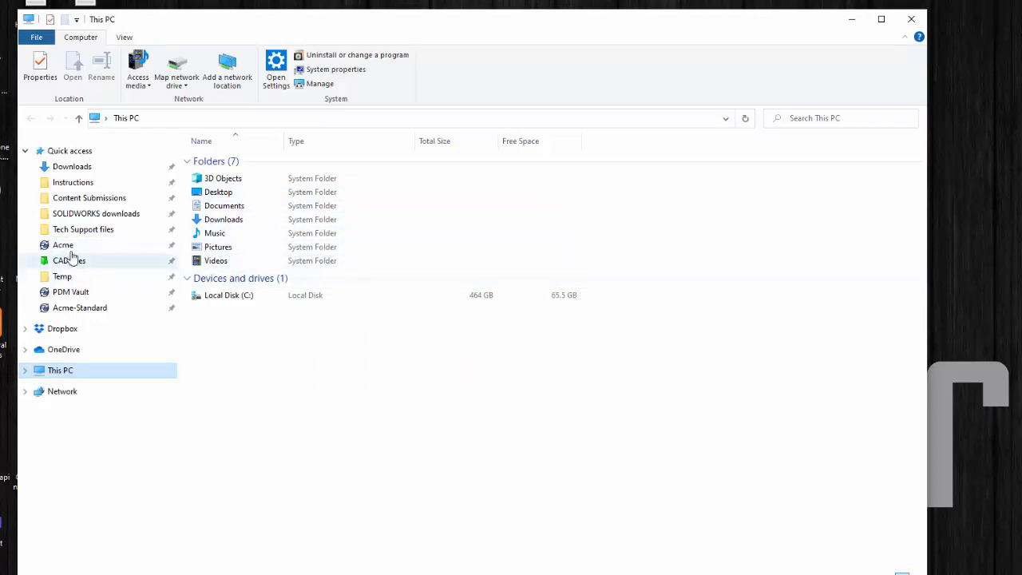
- Browse into the Acme vault and select the 5650801-MT.dwg drawing
left_click(64, 246)
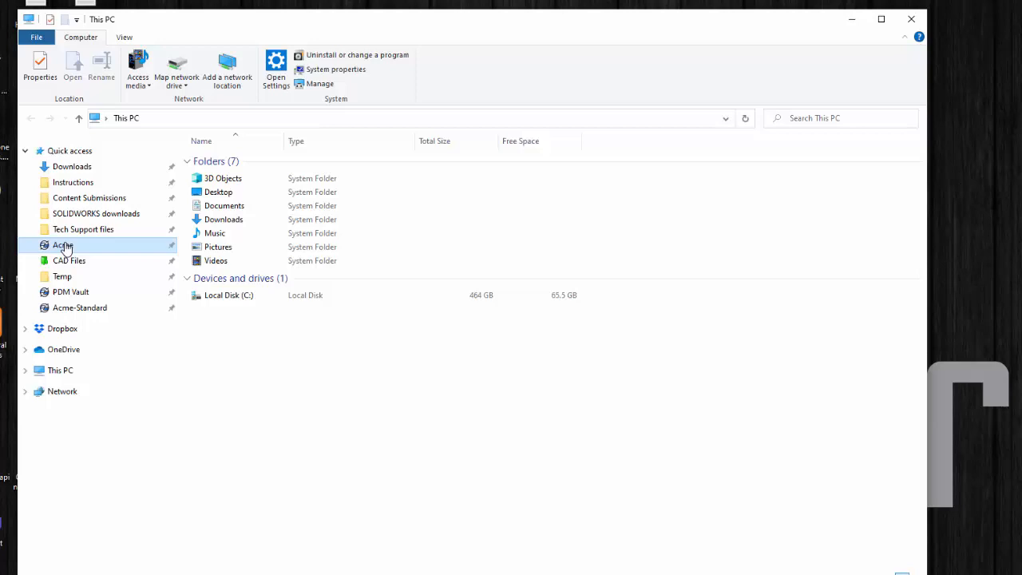
double_click(63, 246)
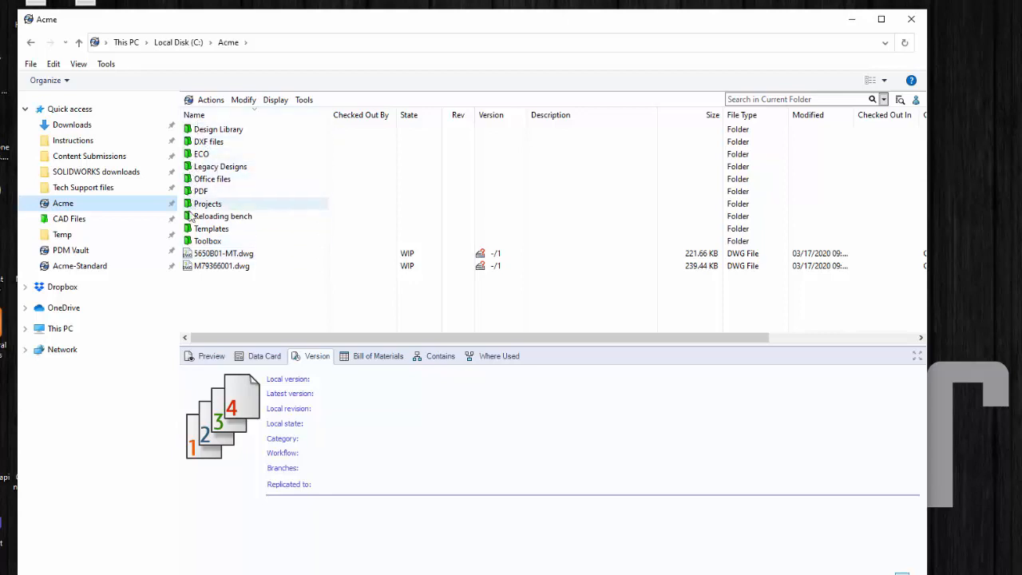
left_click(223, 252)
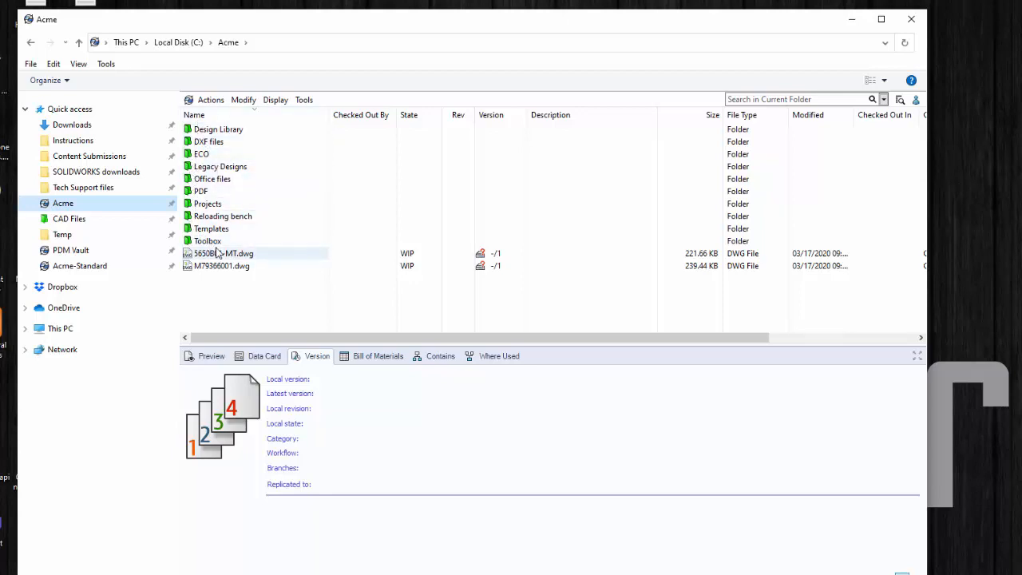
- Switch the vault to Work Off-line via Tools, then back online so its files list again
left_click(303, 99)
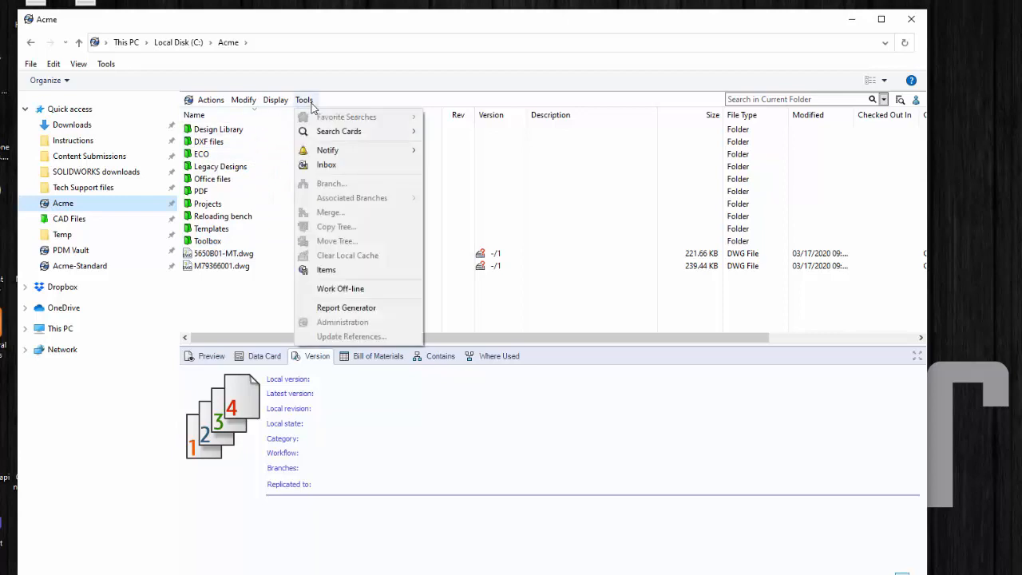
mouse_move(340, 287)
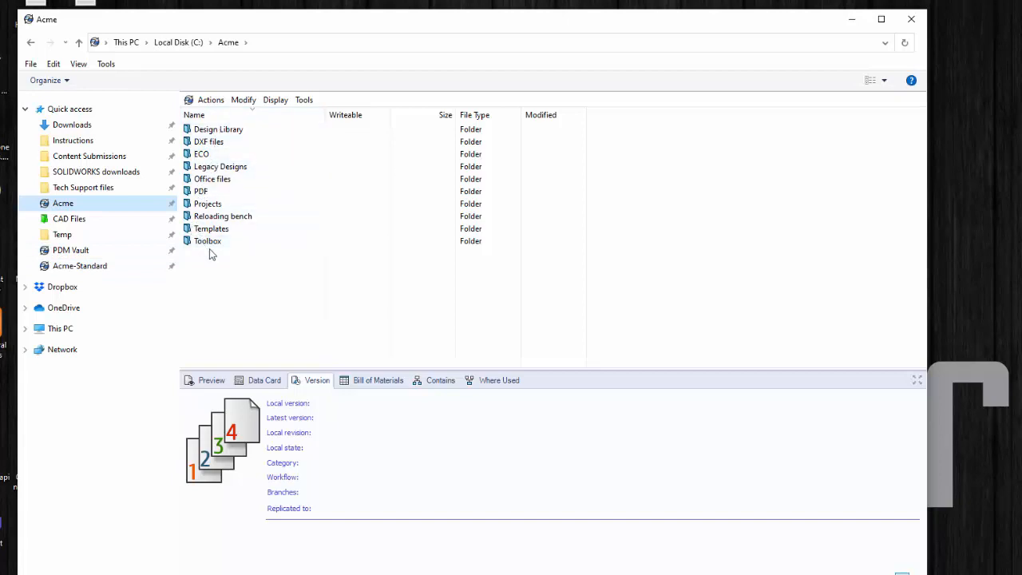
mouse_move(214, 246)
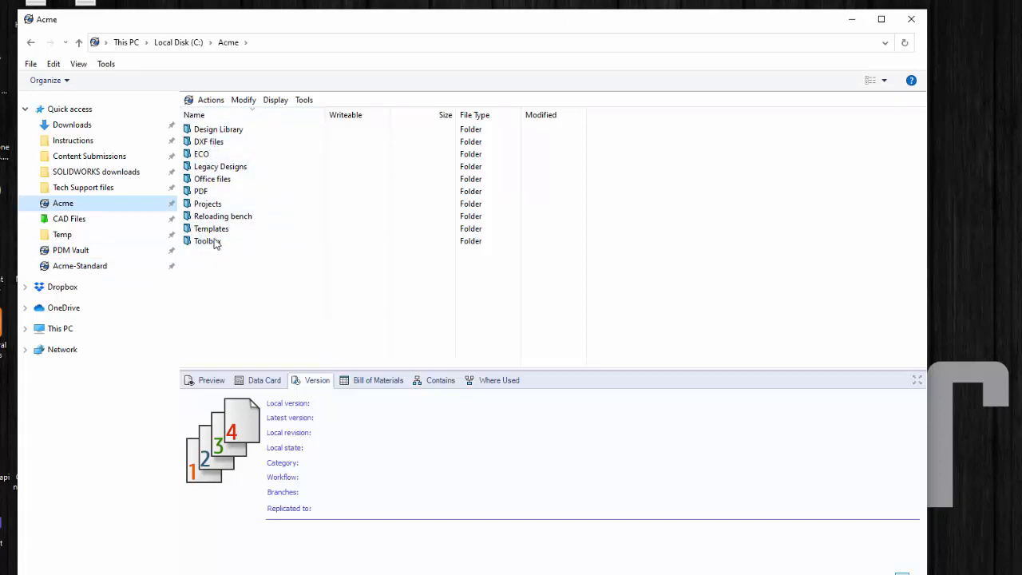
left_click(304, 99)
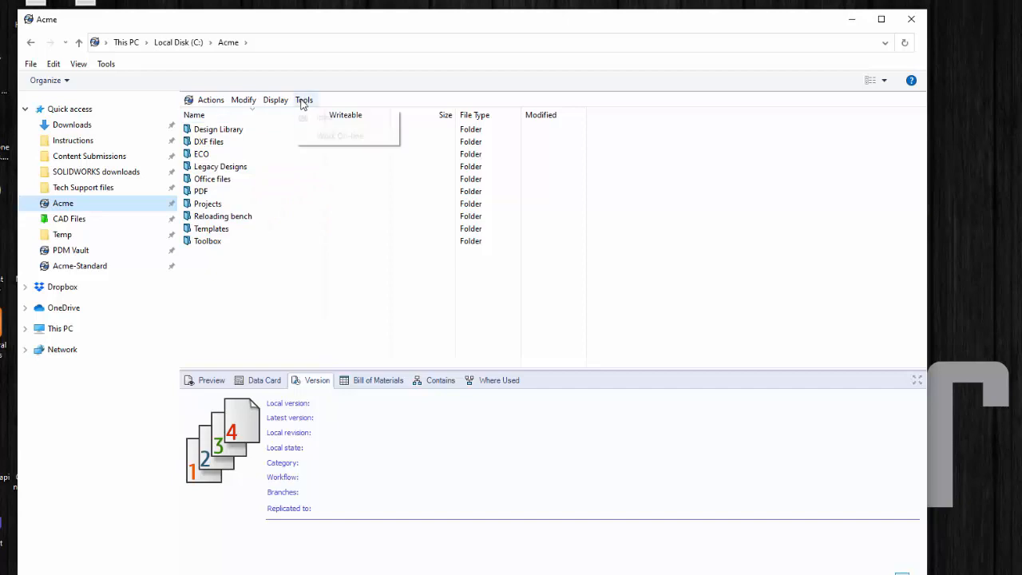
mouse_move(326, 117)
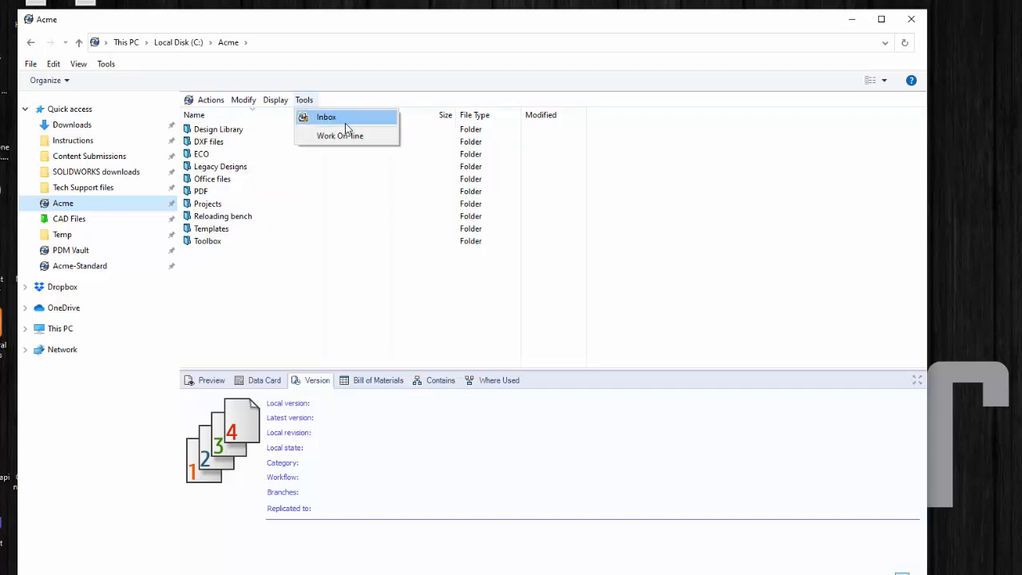
mouse_move(338, 134)
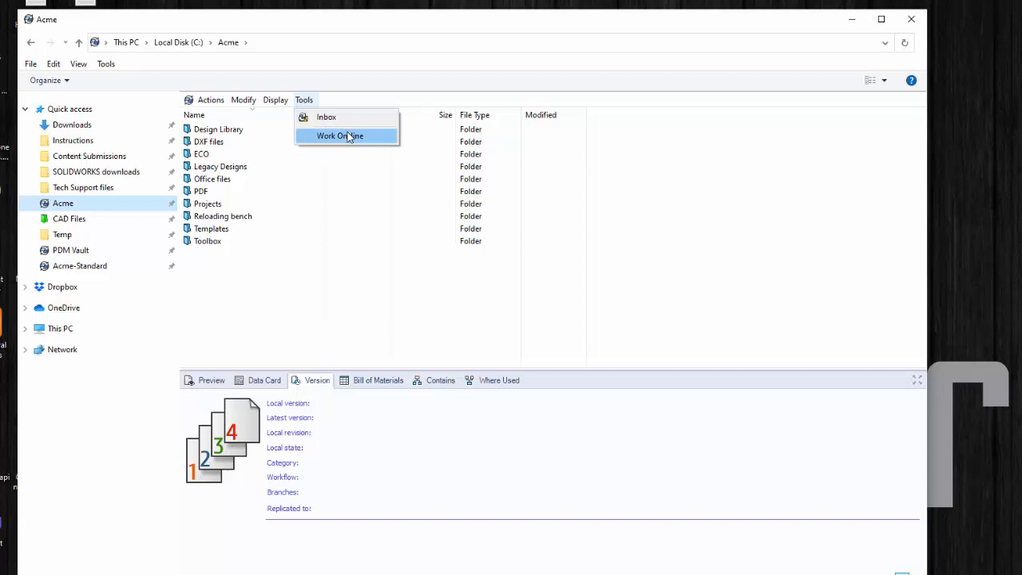
left_click(340, 136)
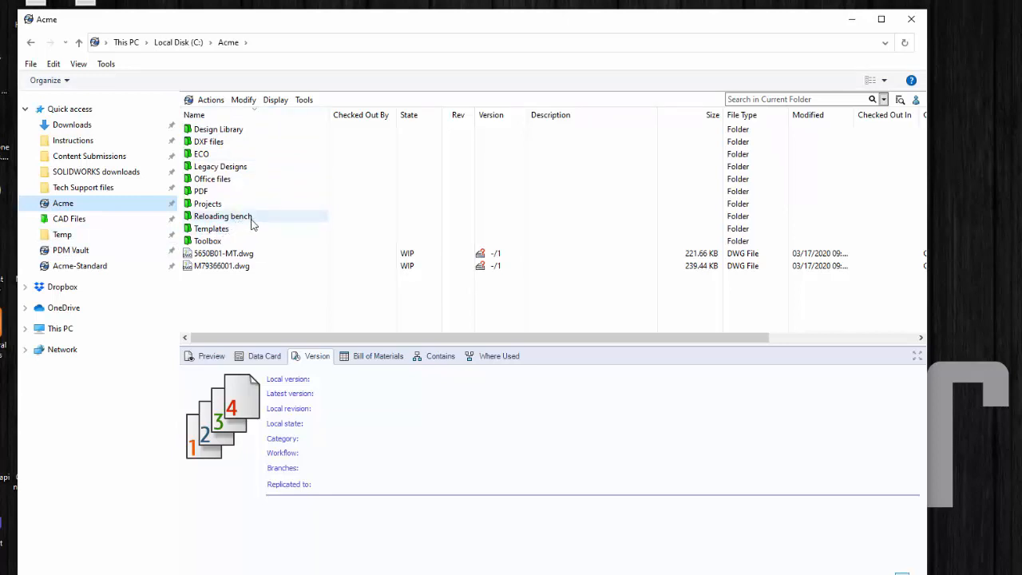
- Create a new text document named 'Test PDM connection.txt' in the vault folder
left_click(364, 291)
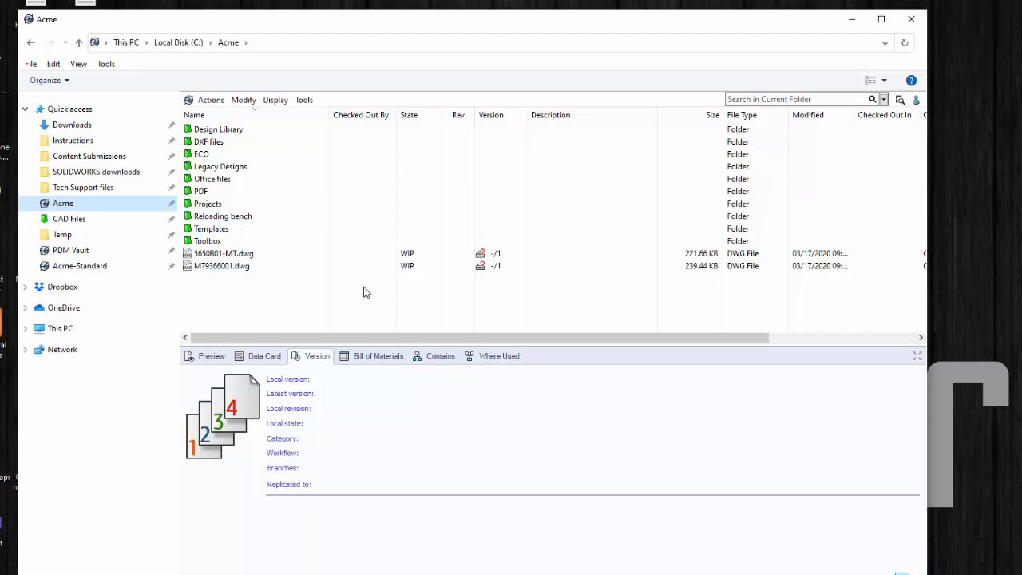
right_click(364, 290)
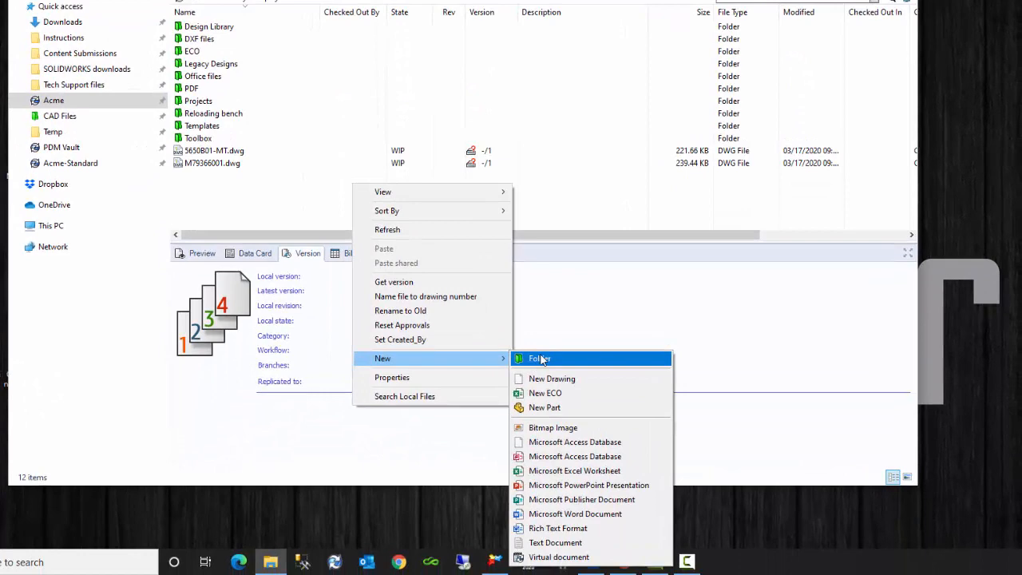
mouse_move(555, 542)
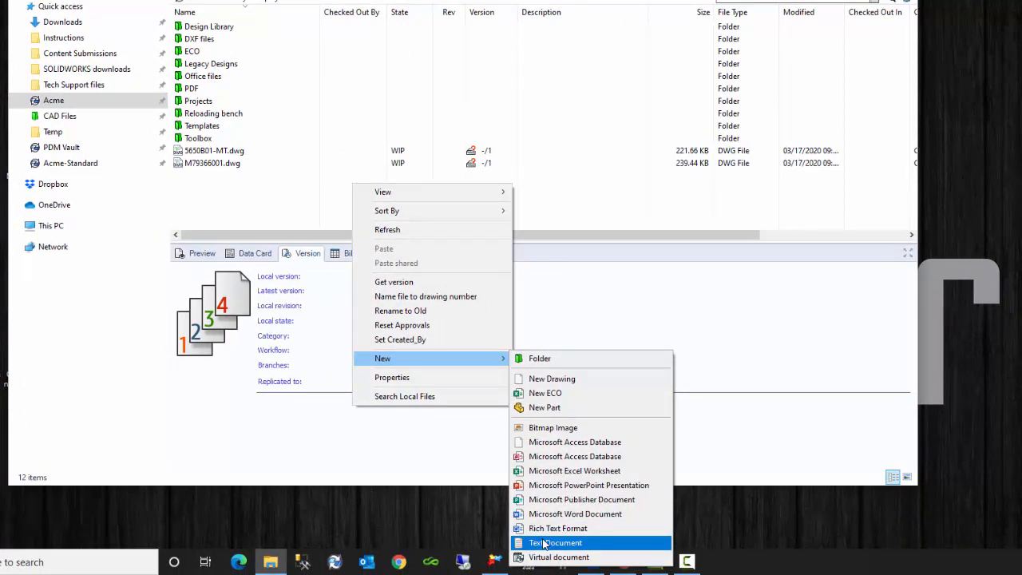
left_click(555, 543)
type("Test PDM connection.txt")
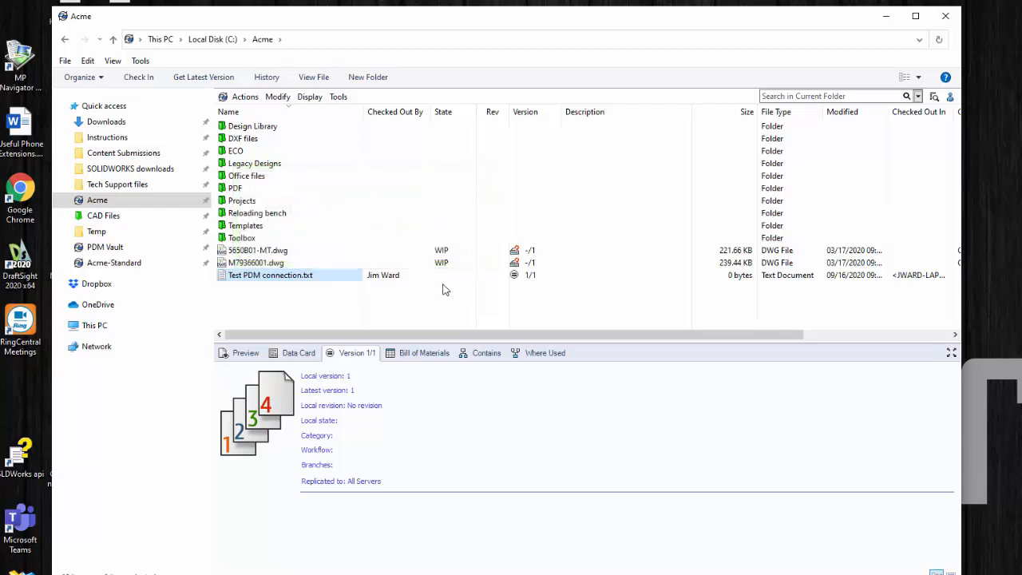
- Check Test PDM connection.txt into the vault and browse to project P-00003's CAD Files
left_click(270, 274)
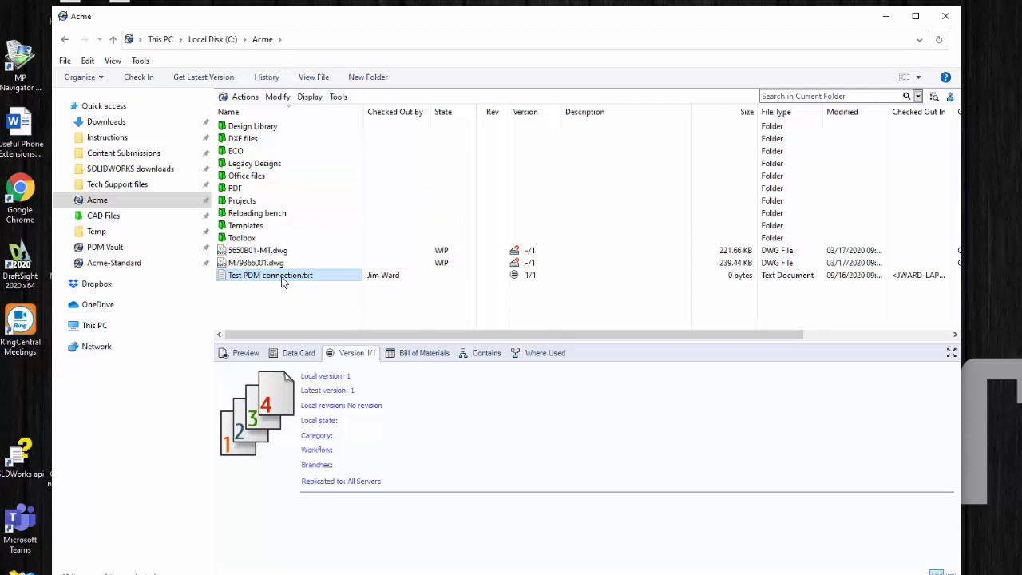
right_click(269, 274)
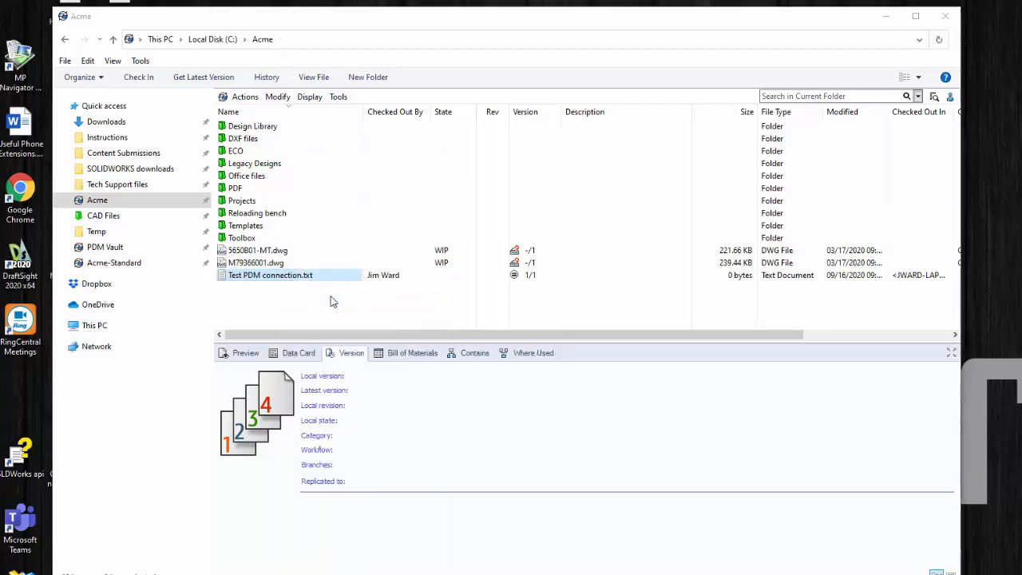
left_click(137, 77)
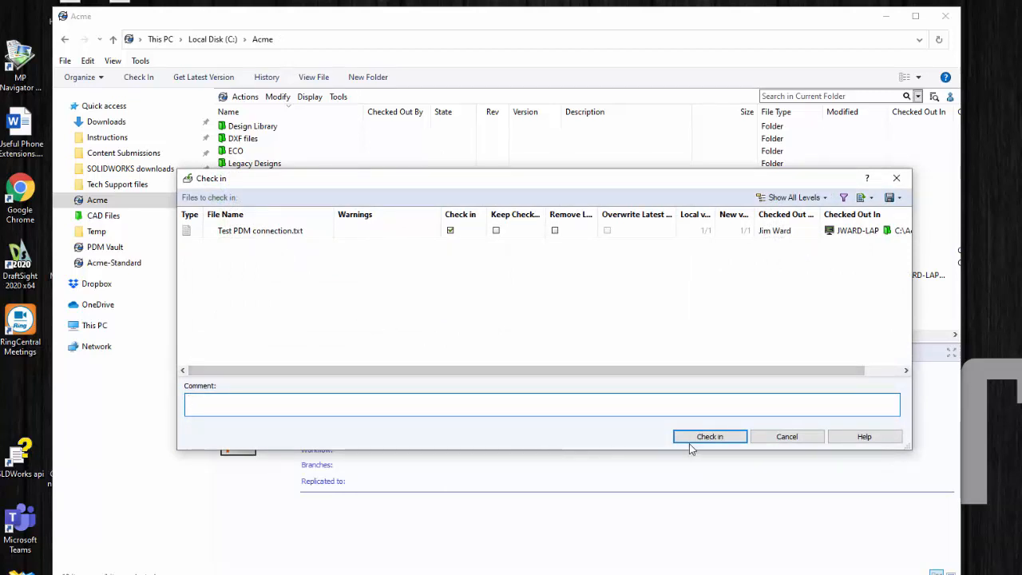
left_click(709, 436)
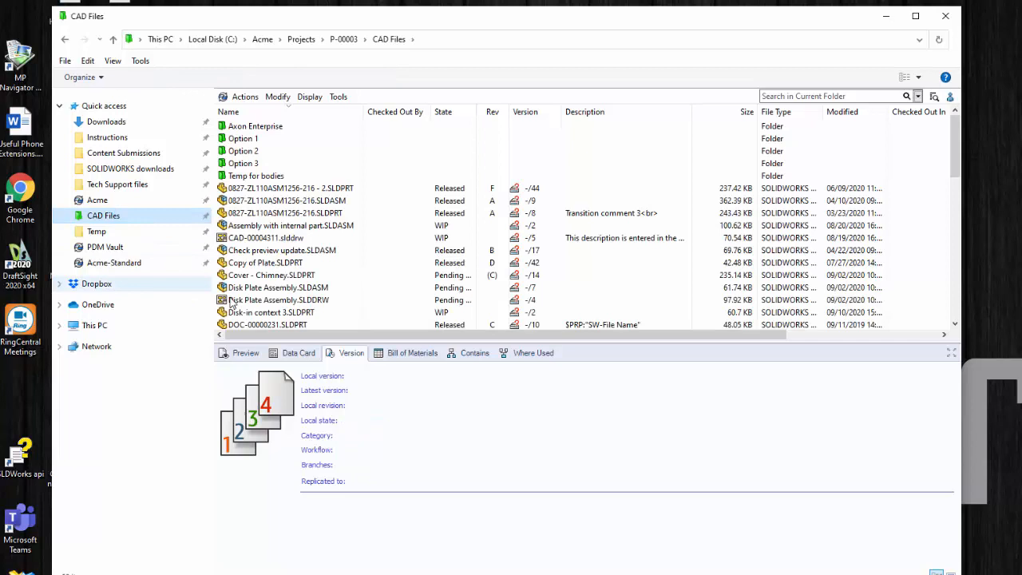
- Review Disk Plate Assembly.SLDASM's Version tab showing no local copy of latest version 7
left_click(278, 287)
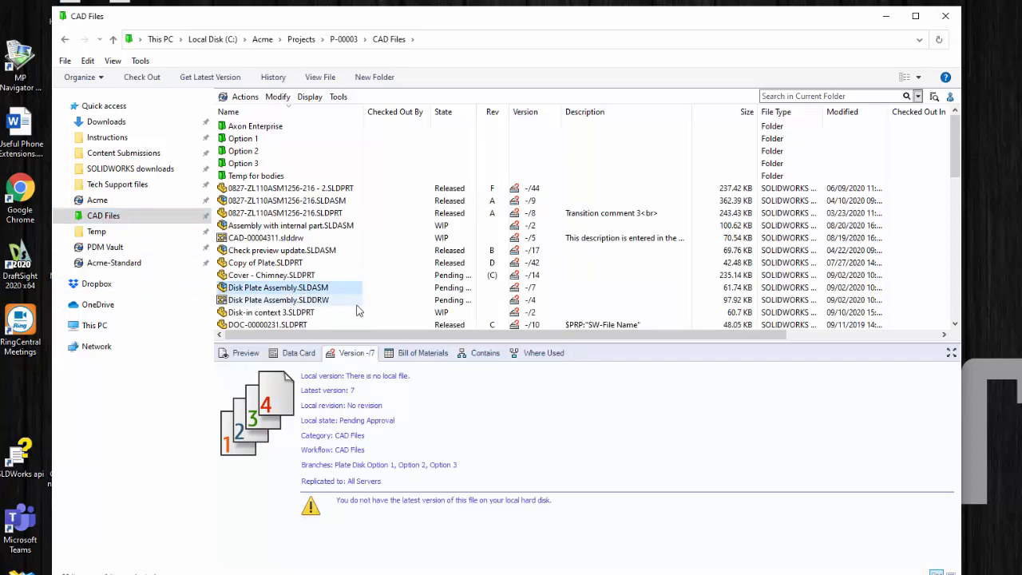
left_click(278, 300)
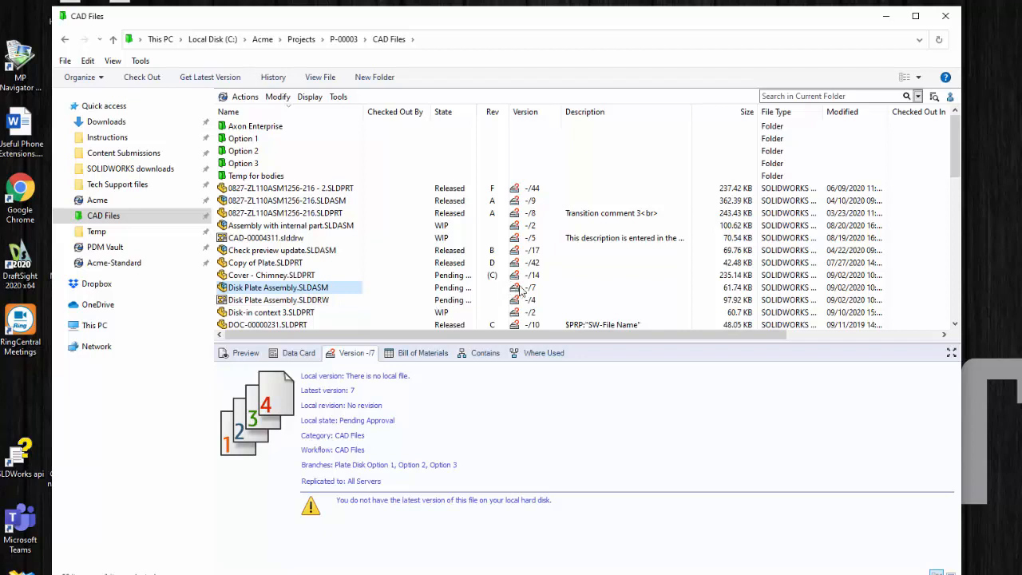
mouse_move(535, 272)
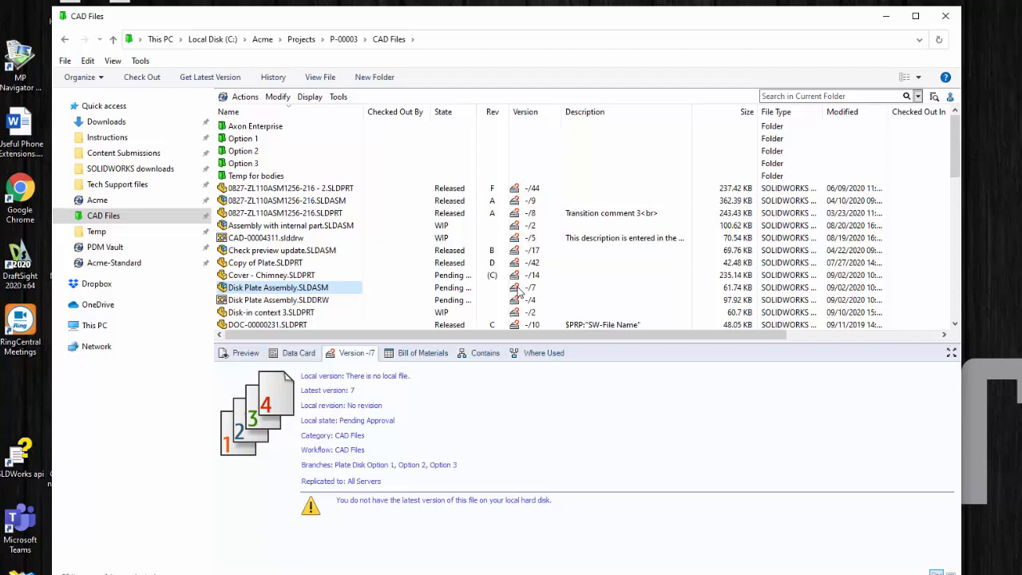
mouse_move(525, 294)
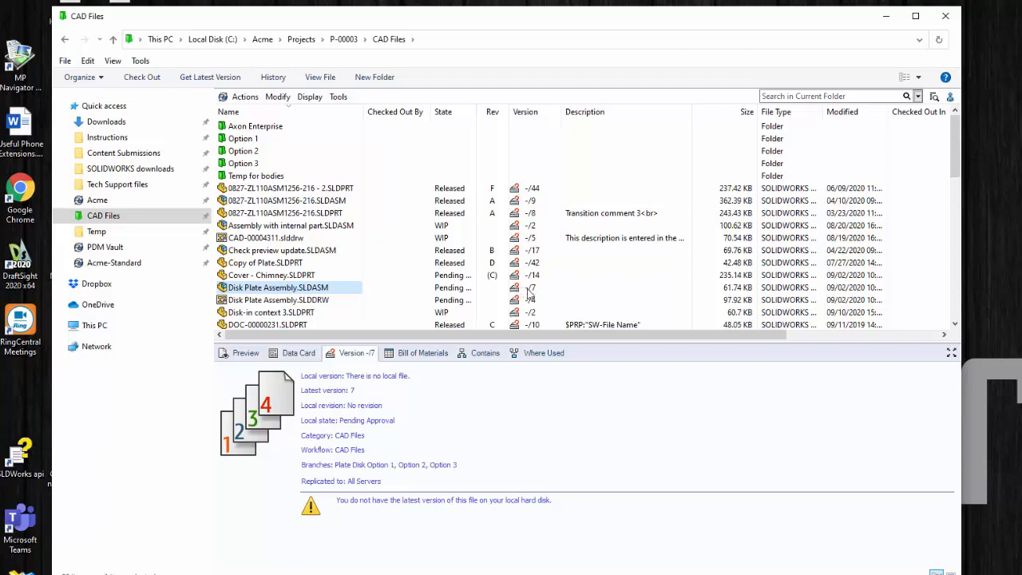
mouse_move(377, 373)
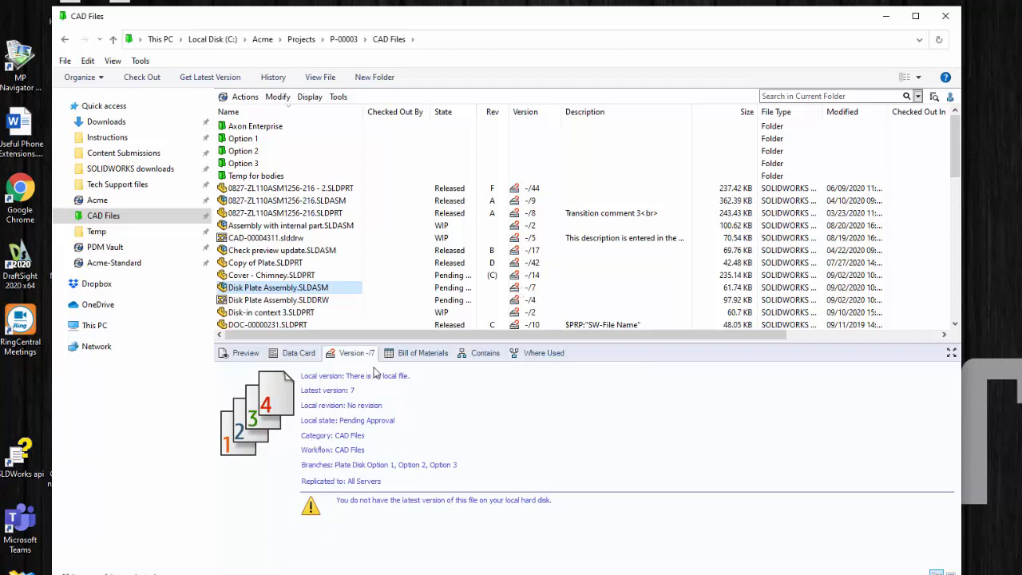
mouse_move(358, 352)
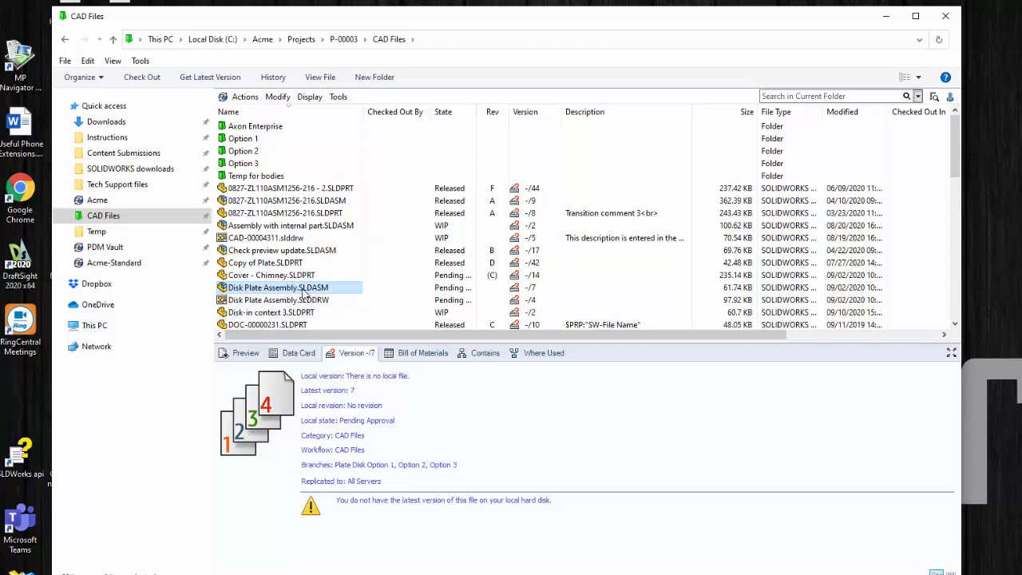
right_click(278, 287)
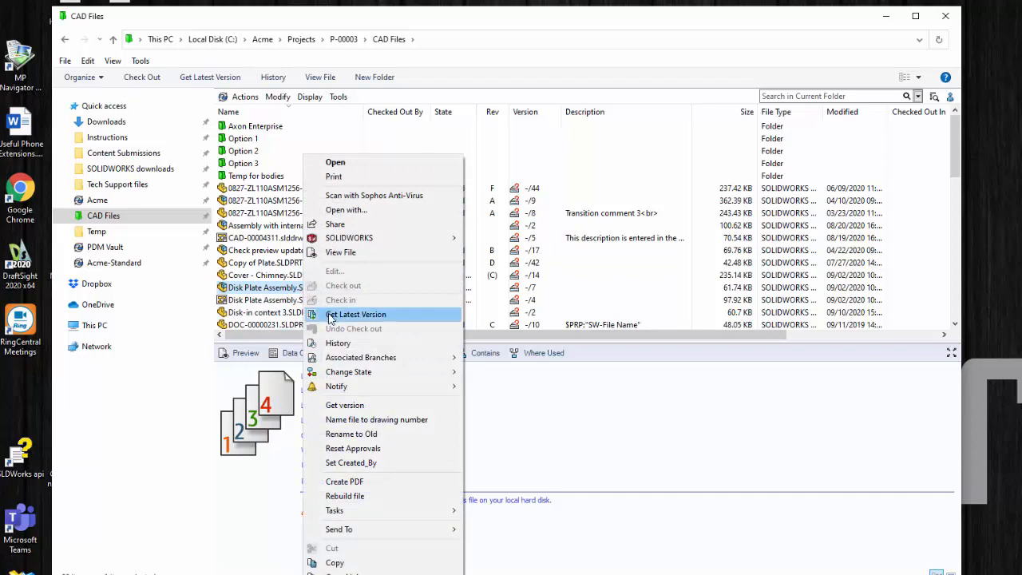
- Get latest version 7 of Disk Plate Assembly with its Disk and Plate parts downloaded locally
left_click(356, 313)
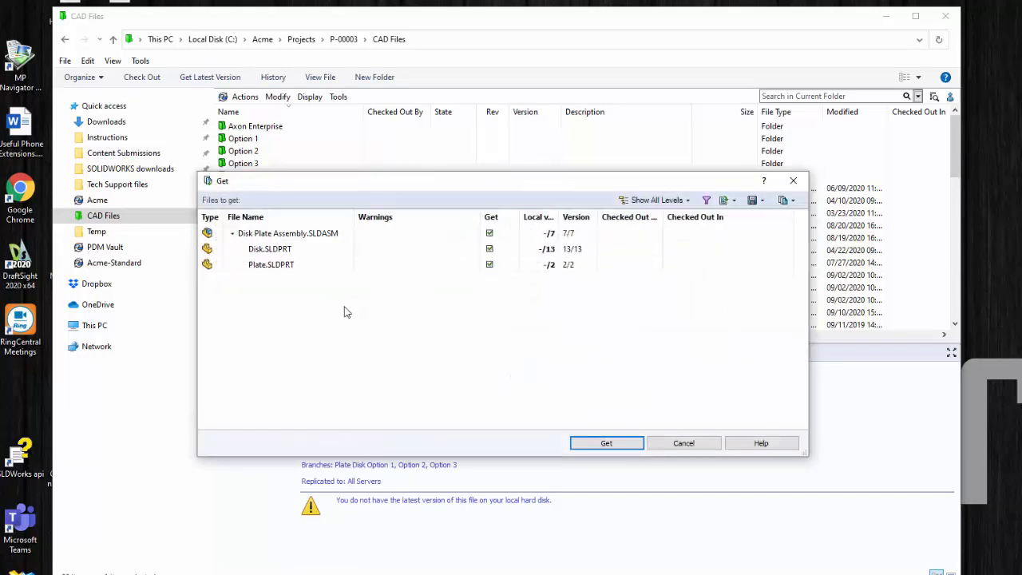
mouse_move(514, 319)
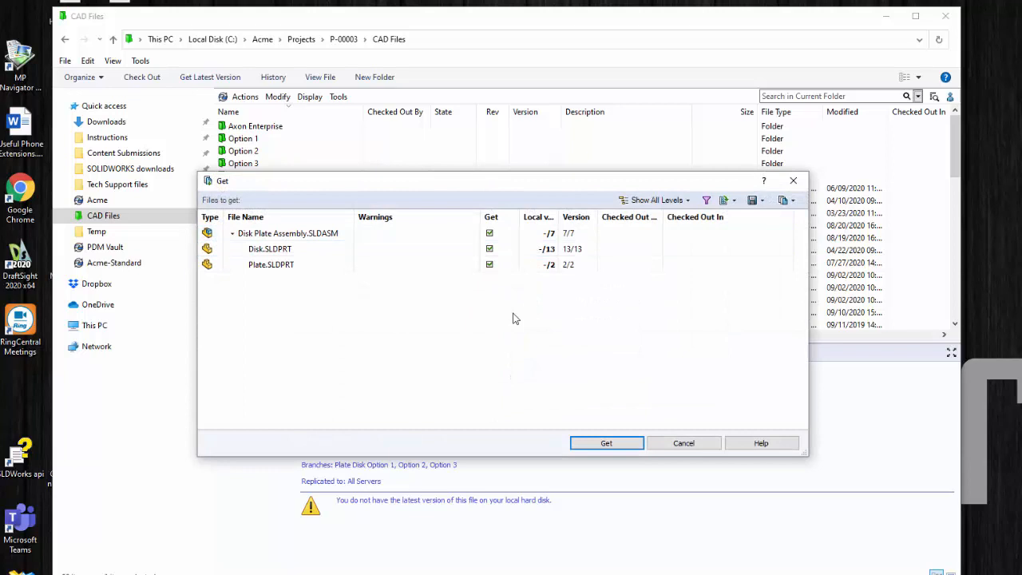
mouse_move(607, 444)
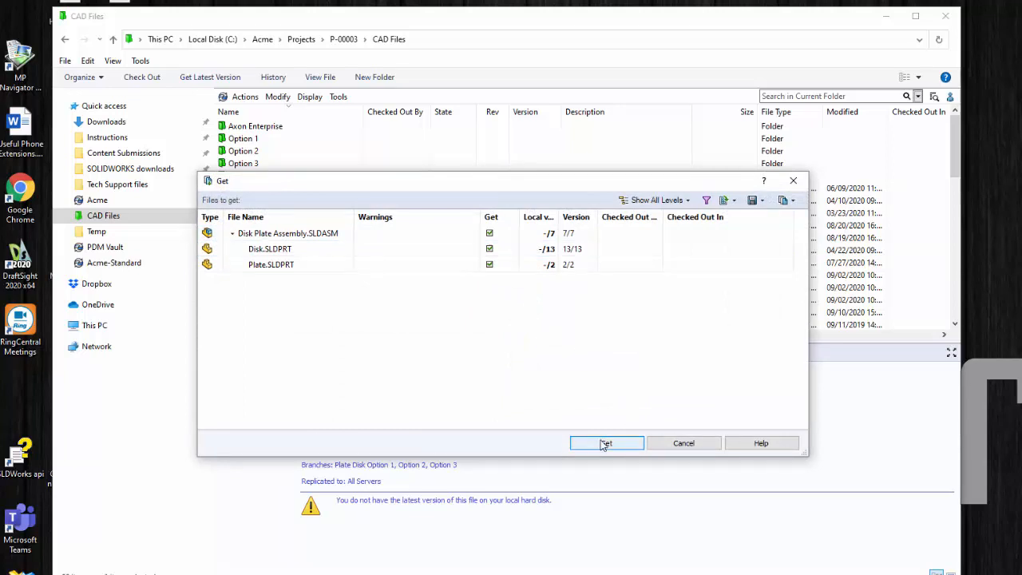
left_click(606, 444)
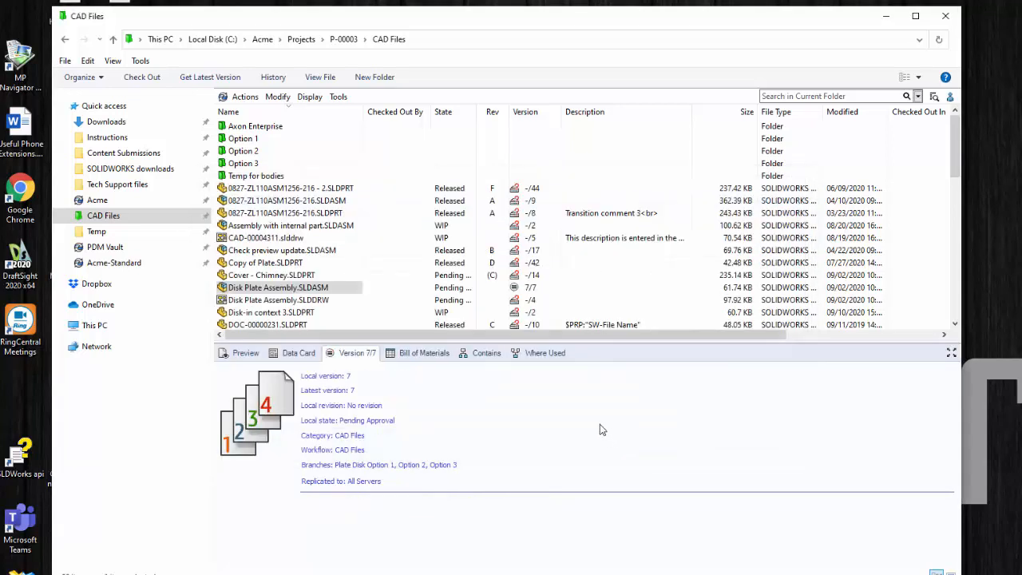
mouse_move(492, 308)
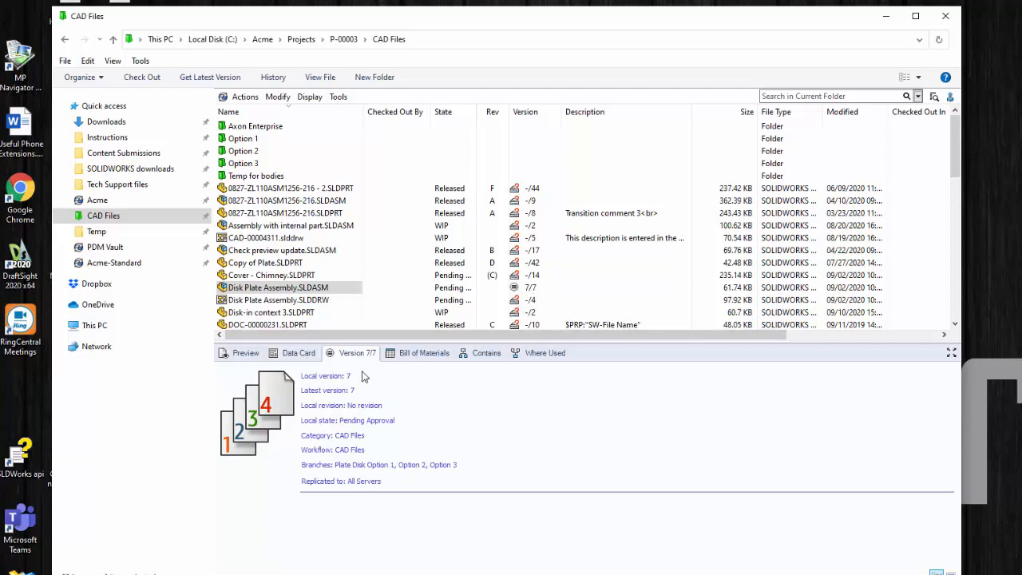
mouse_move(389, 396)
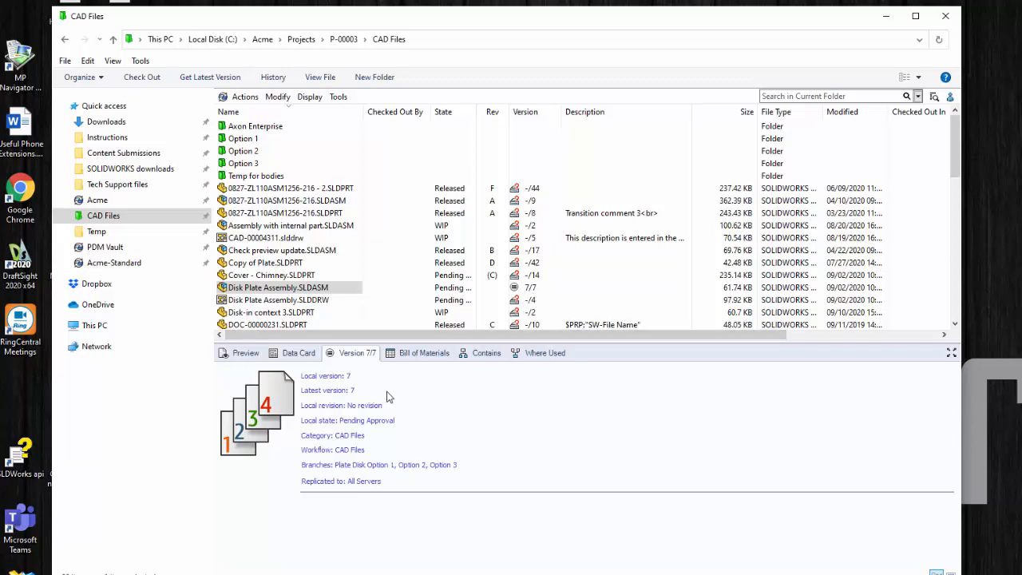
mouse_move(415, 393)
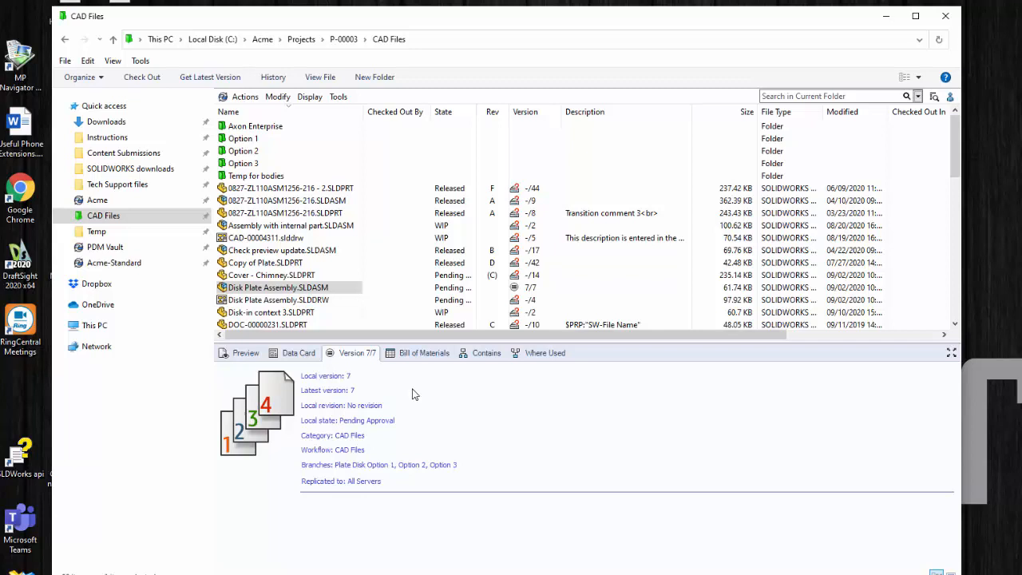
mouse_move(408, 242)
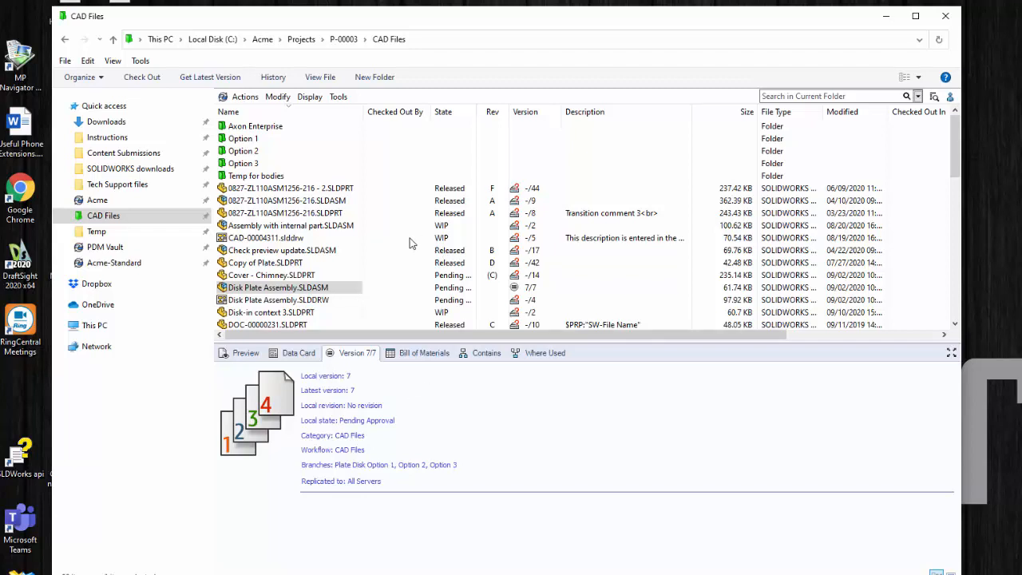
mouse_move(424, 288)
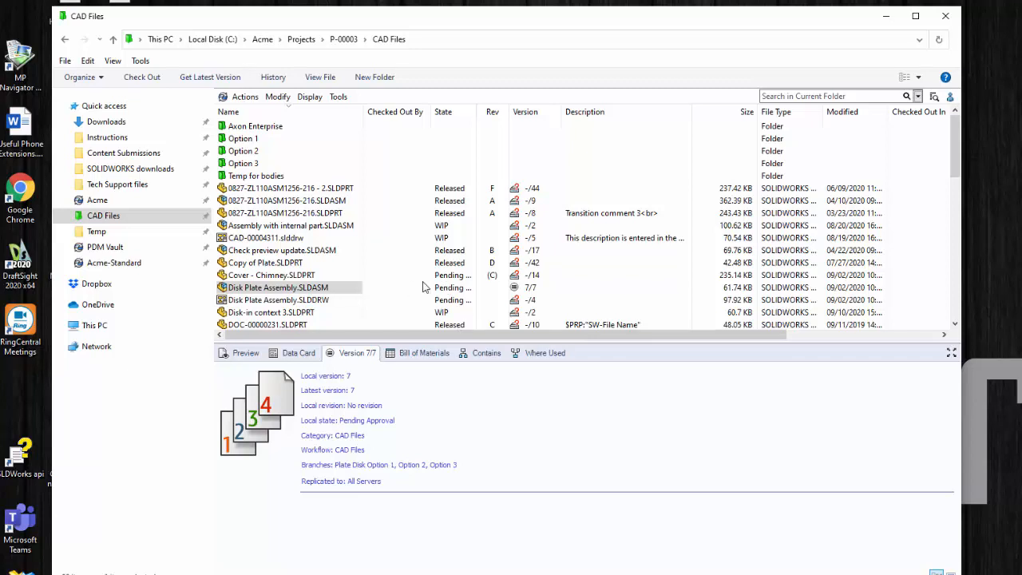
right_click(278, 287)
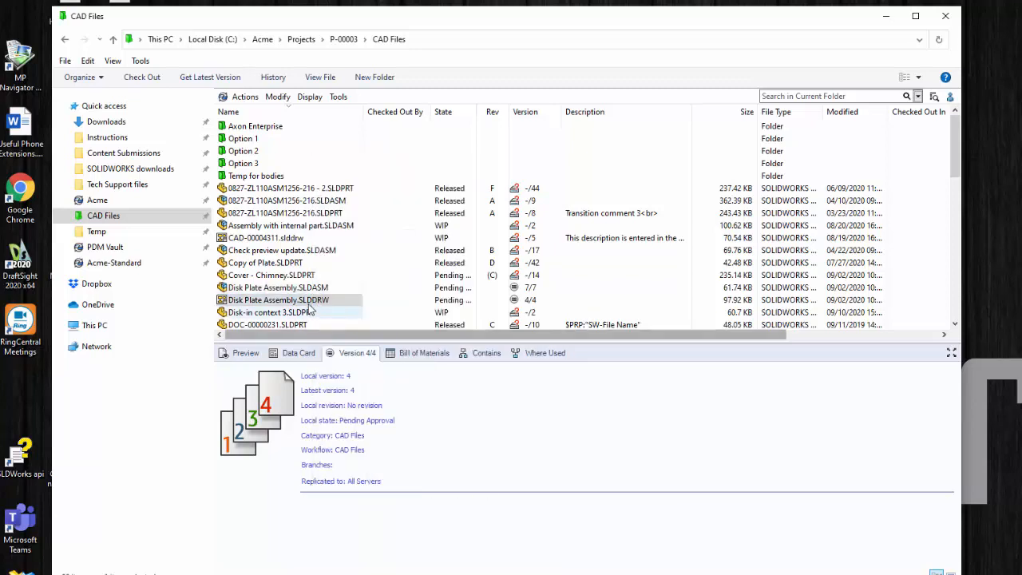
- Bring up the context actions for Disk Plate Assembly.SLDDRW, including Create PDF
left_click(278, 300)
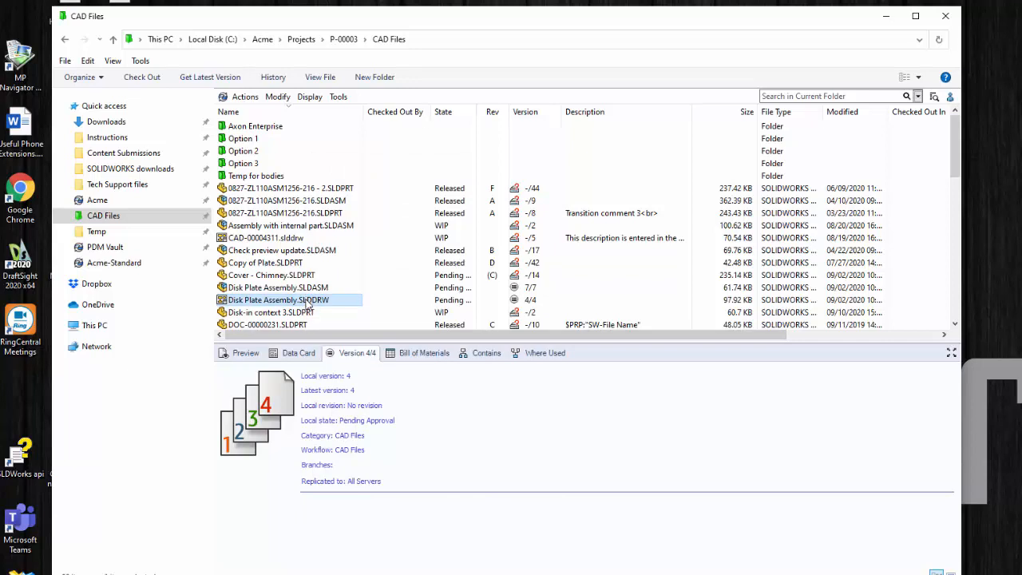
right_click(278, 300)
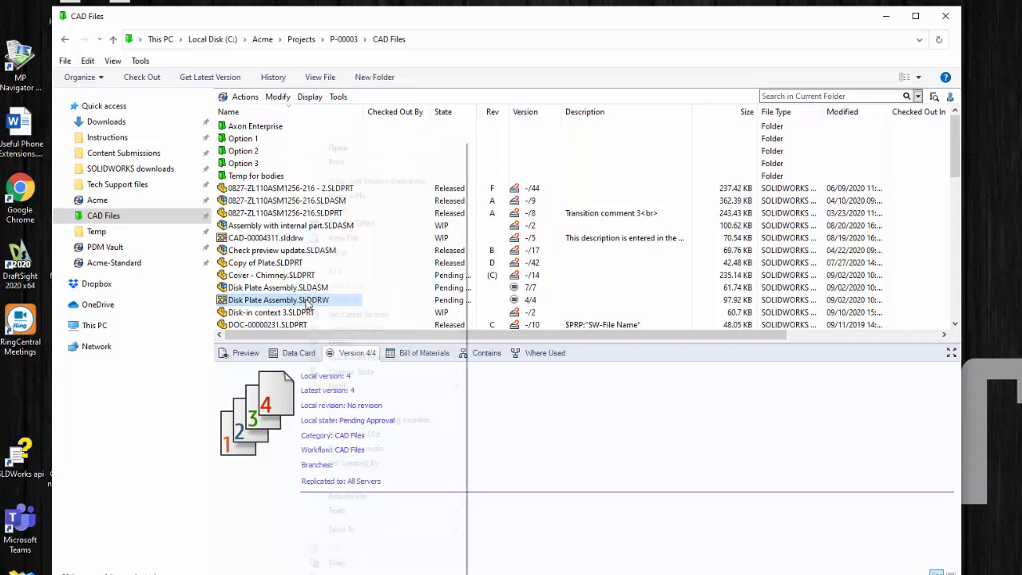
right_click(278, 301)
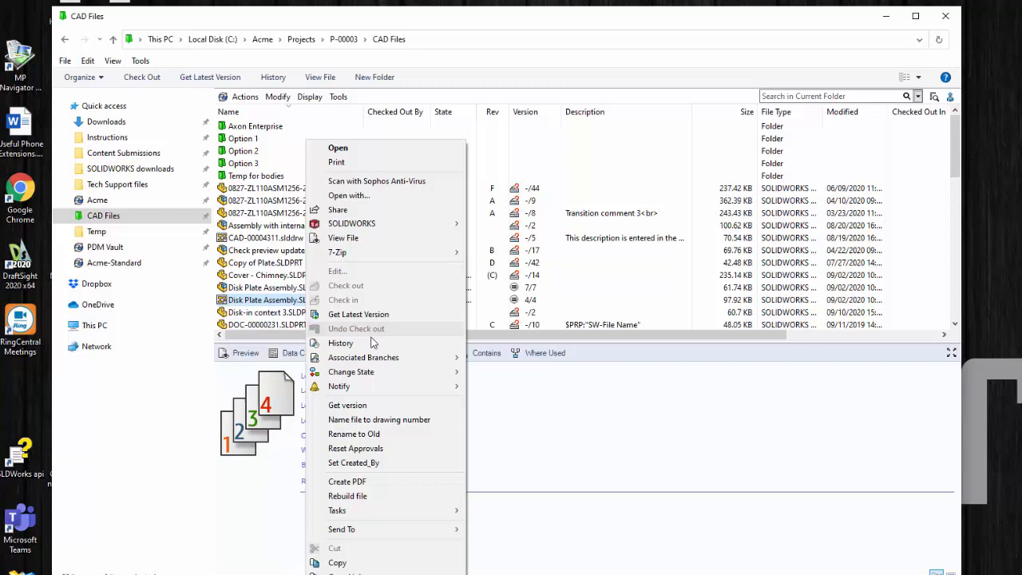
mouse_move(341, 342)
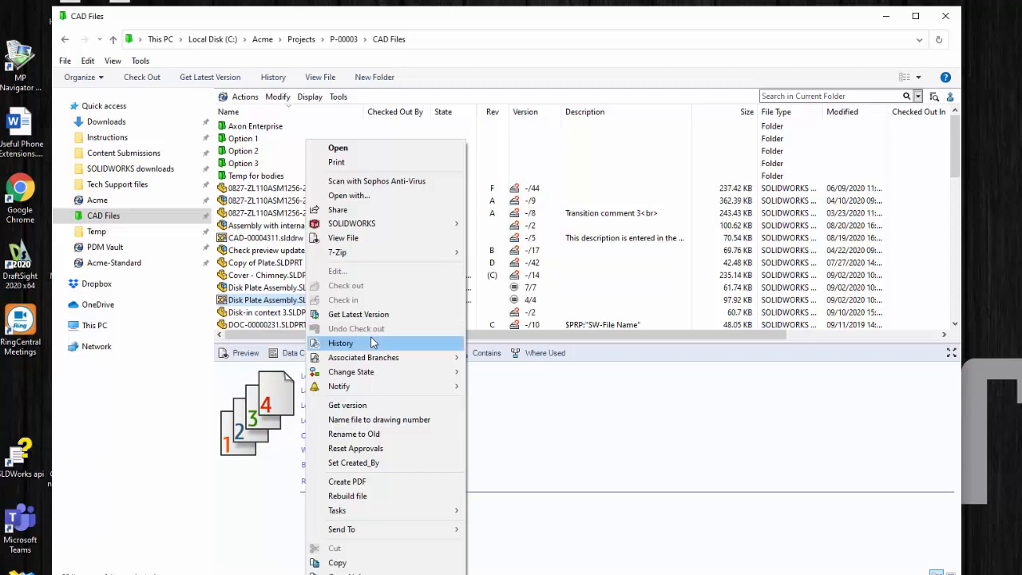
mouse_move(367, 483)
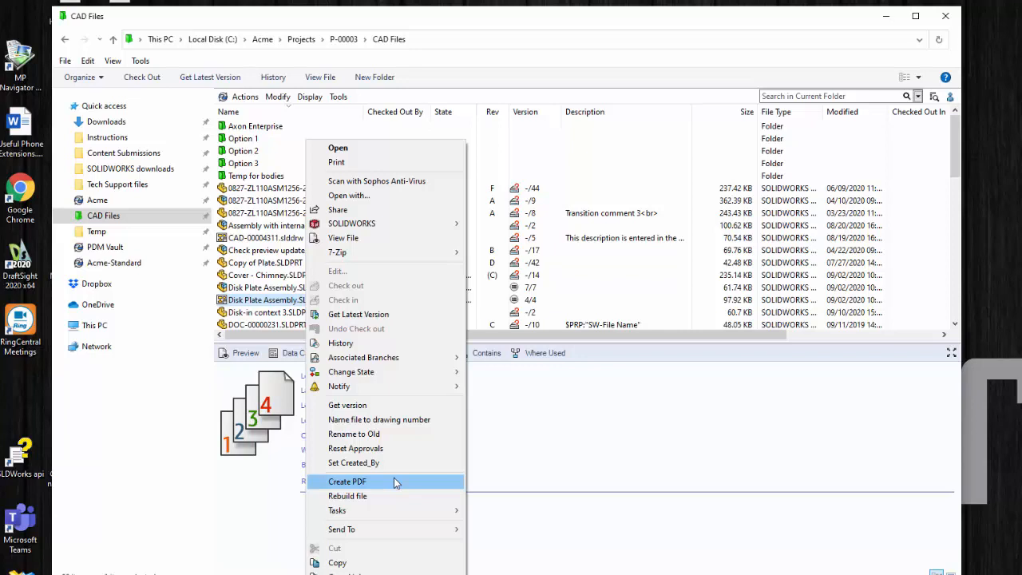
mouse_move(398, 479)
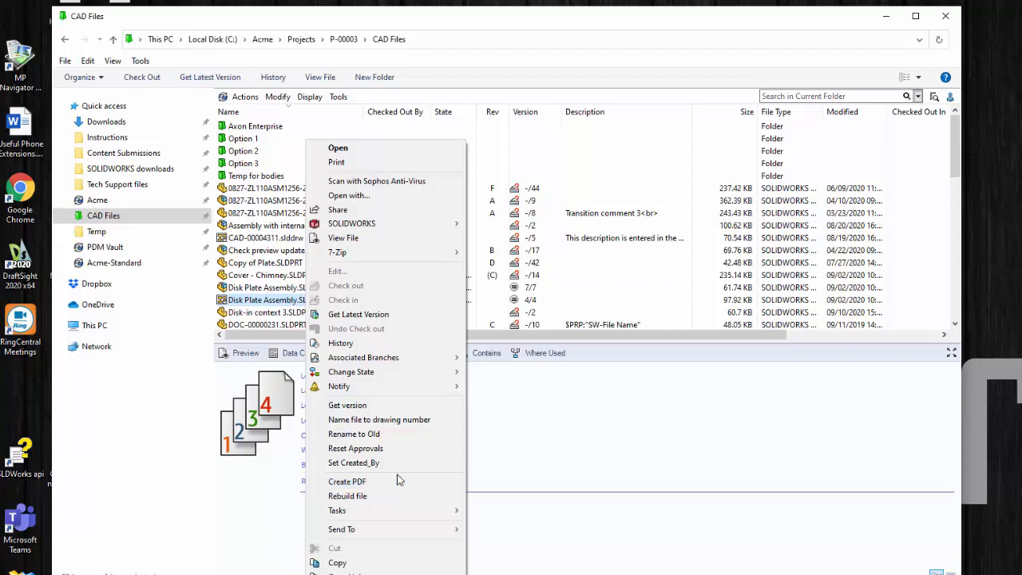